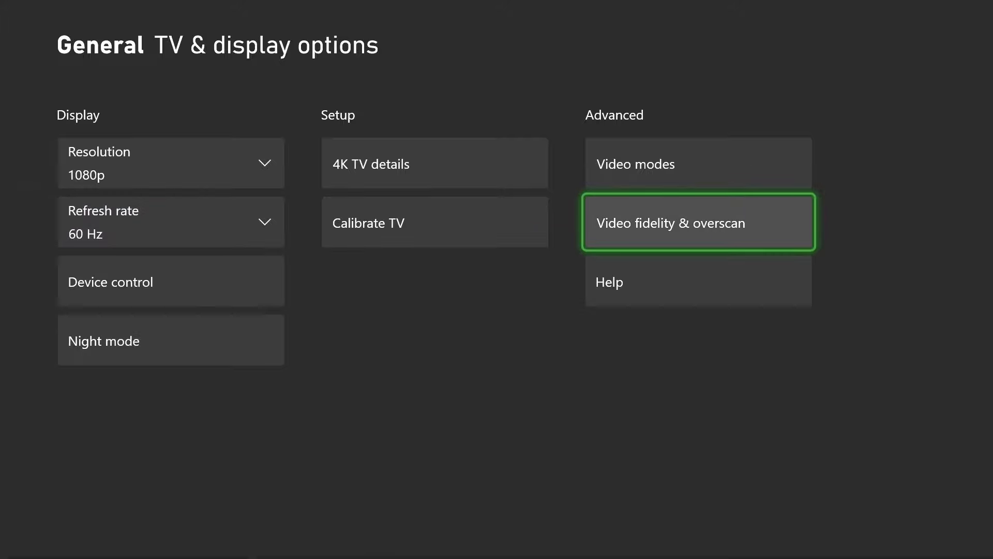
- Open Video fidelity & overscan and show the Display override options, with HDMI selected
{"action": "left_click", "coordinate": [697, 222]}
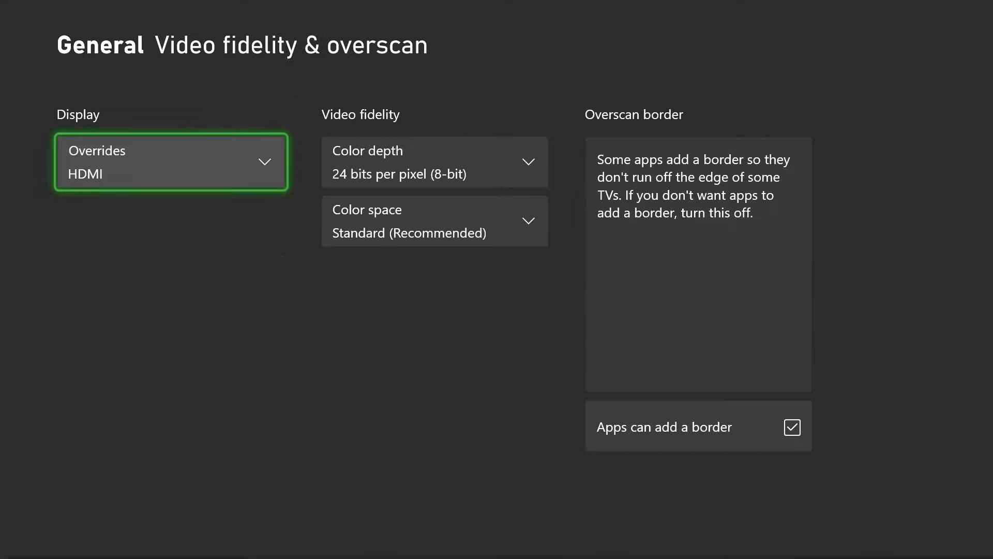
{"action": "left_click", "coordinate": [170, 162]}
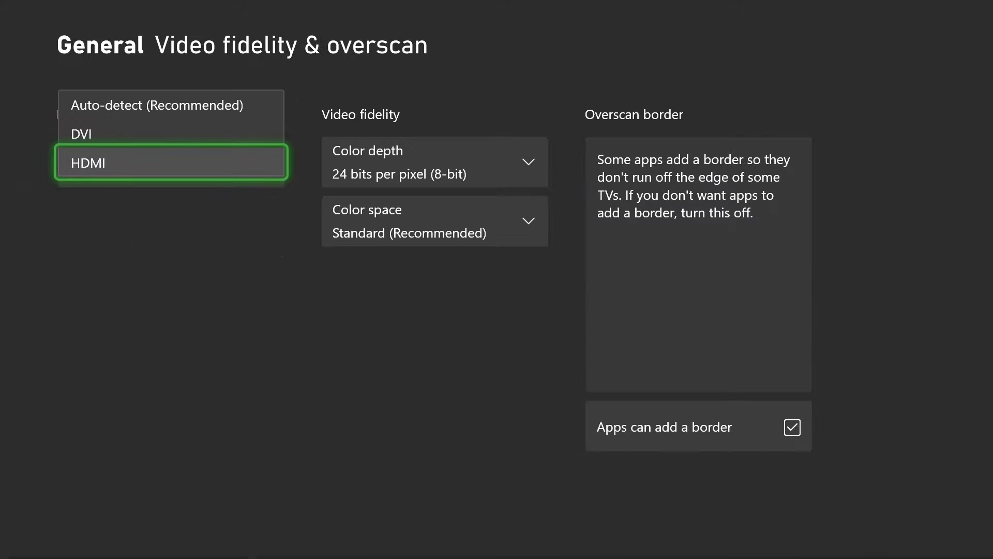